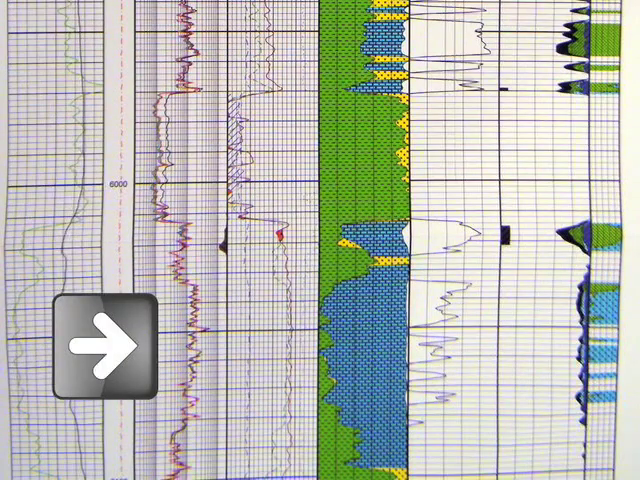
# - Advance from the Weatherford log to the deeper NuTech log showing hydrocarbon with low permeability zones
pyautogui.click(100, 352)
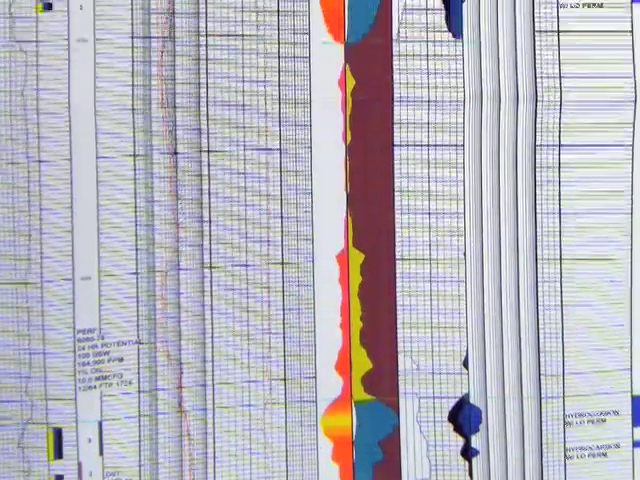
pyautogui.scroll(-3)
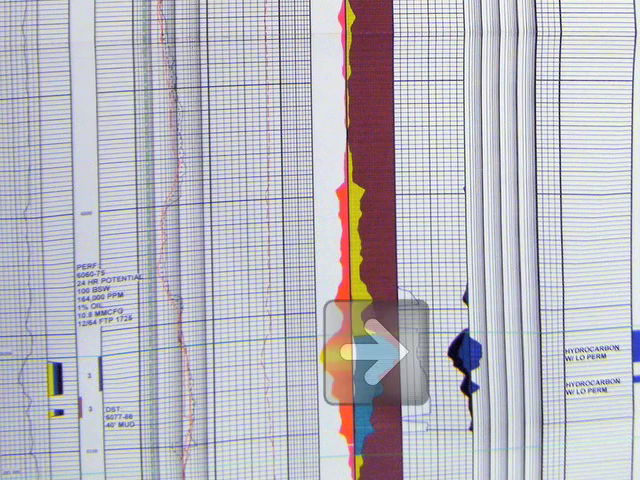
pyautogui.click(378, 362)
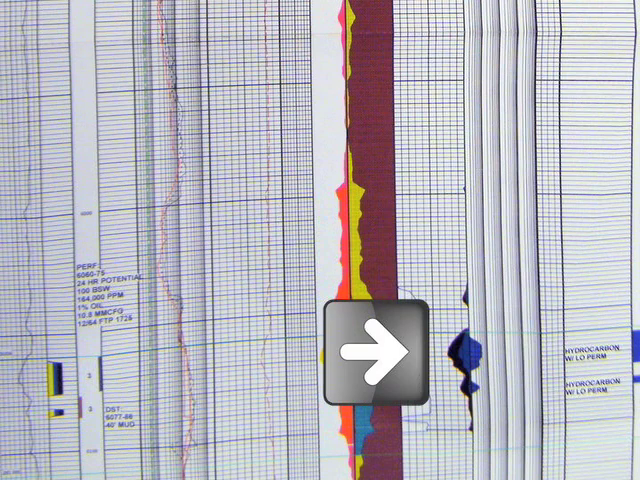
pyautogui.click(375, 353)
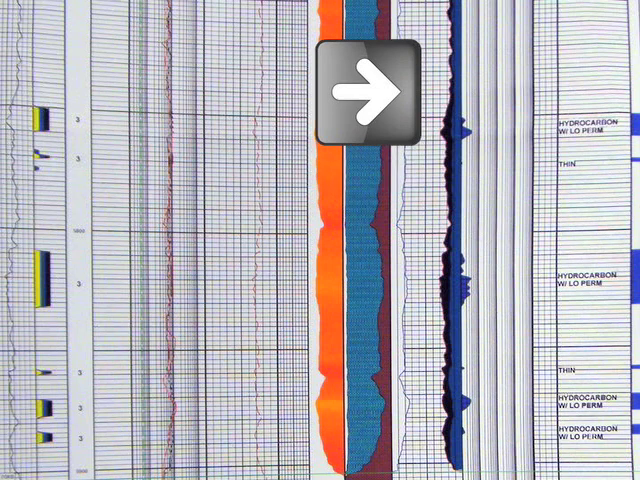
# - Step back through the slideshow to the Weatherford lithology log around 5800 ft
pyautogui.click(363, 90)
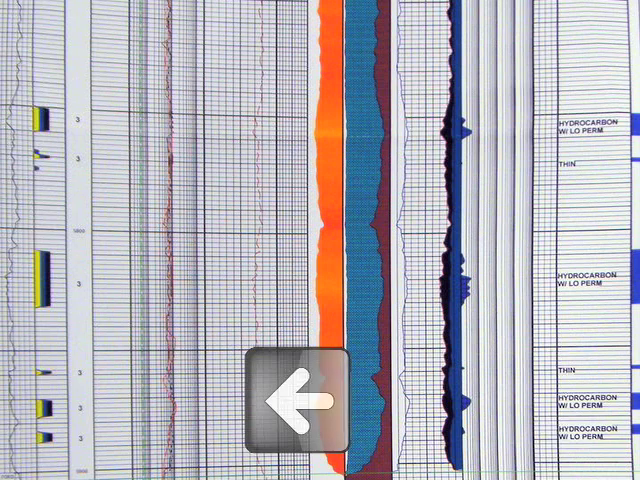
pyautogui.click(298, 400)
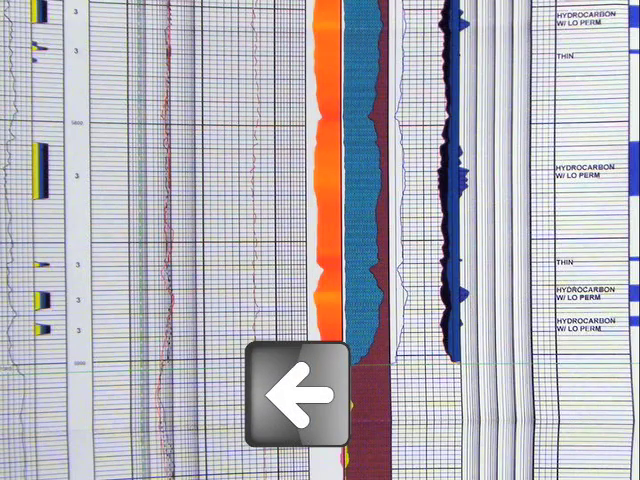
pyautogui.click(300, 400)
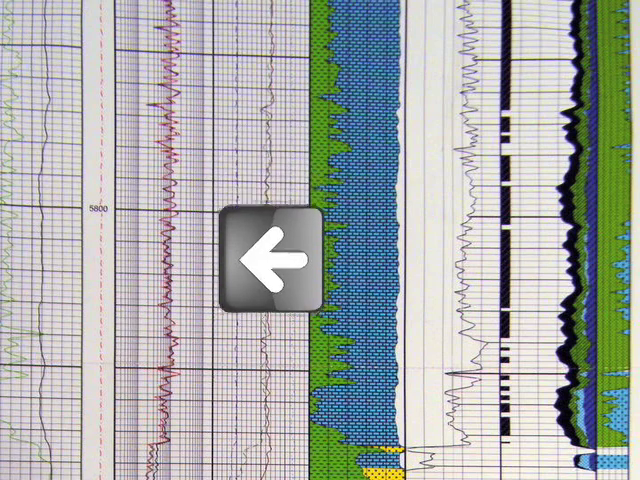
# - Bring up the photo with the Weatherford and NuTech logs side by side
pyautogui.click(271, 257)
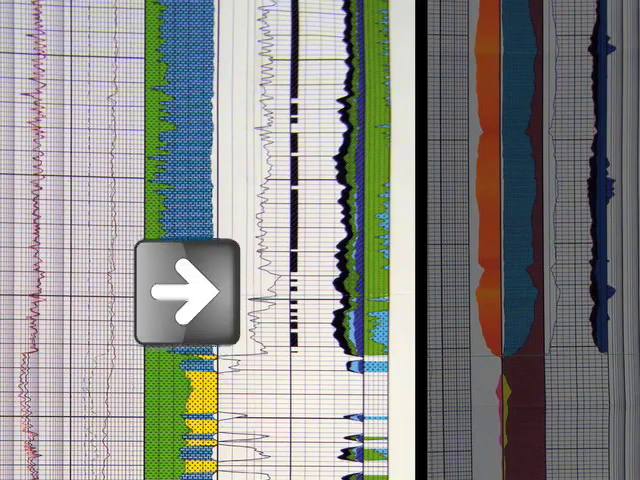
# - Advance past the comparison photo to the single Weatherford log at 5900–6000 ft
pyautogui.click(185, 290)
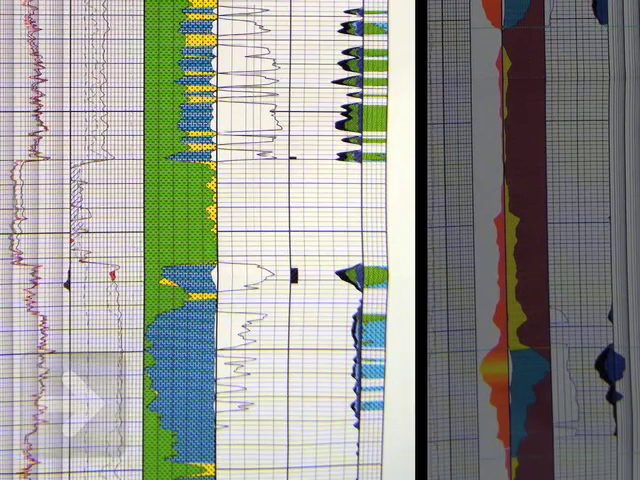
pyautogui.scroll(-3)
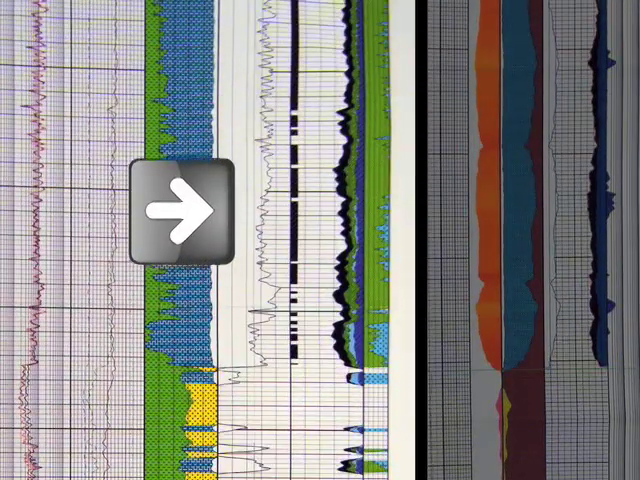
pyautogui.click(180, 207)
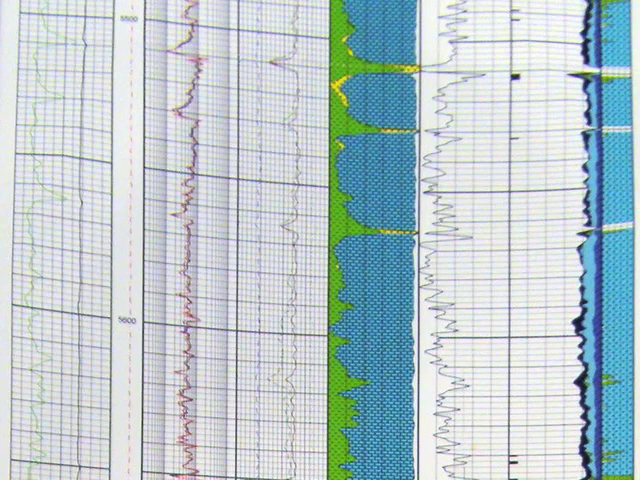
pyautogui.scroll(-3)
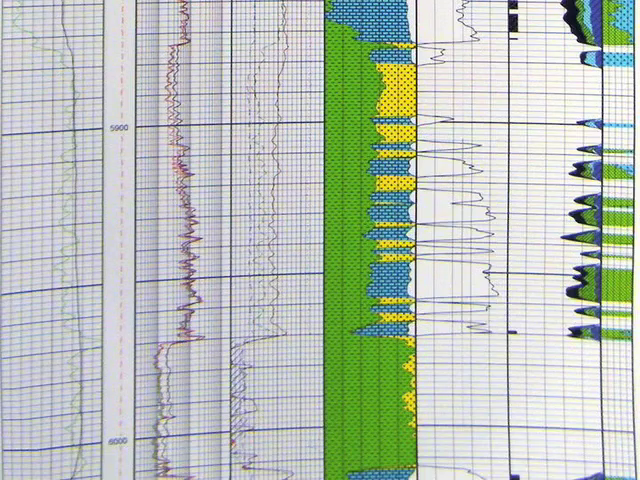